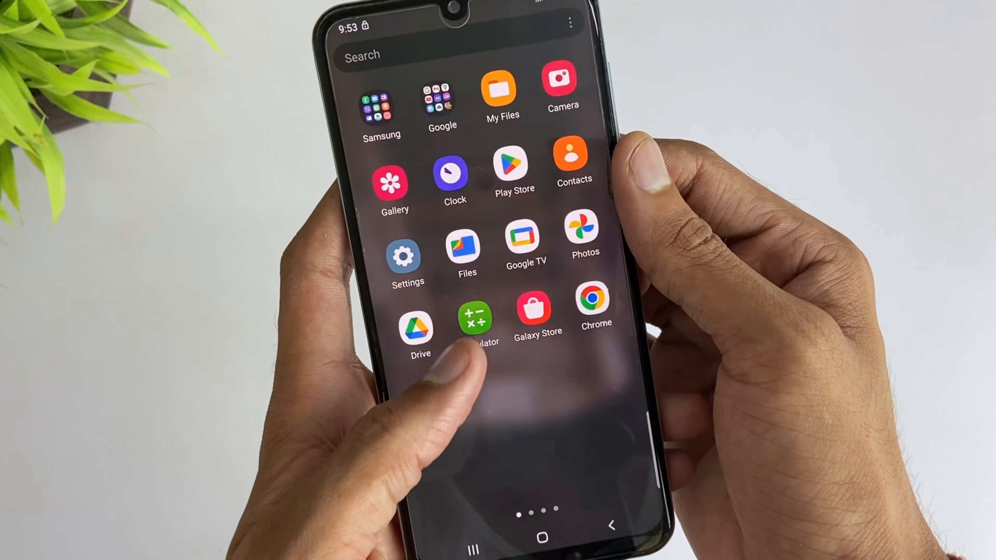
Check per-app battery usage under Battery and device care, then bring up the installed-apps list
{"action": "scroll", "scroll_direction": "left", "scroll_amount": 3}
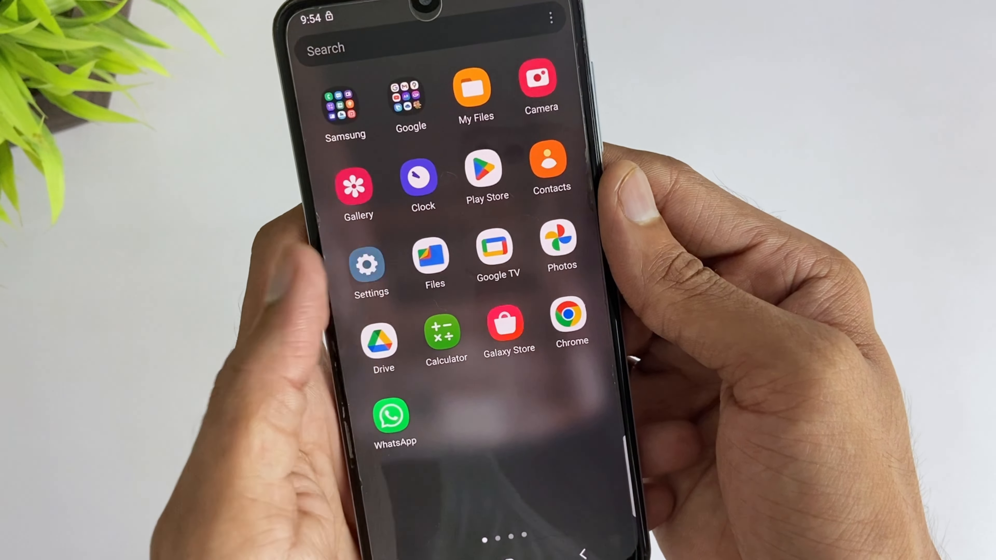
{"action": "left_click", "coordinate": [371, 270]}
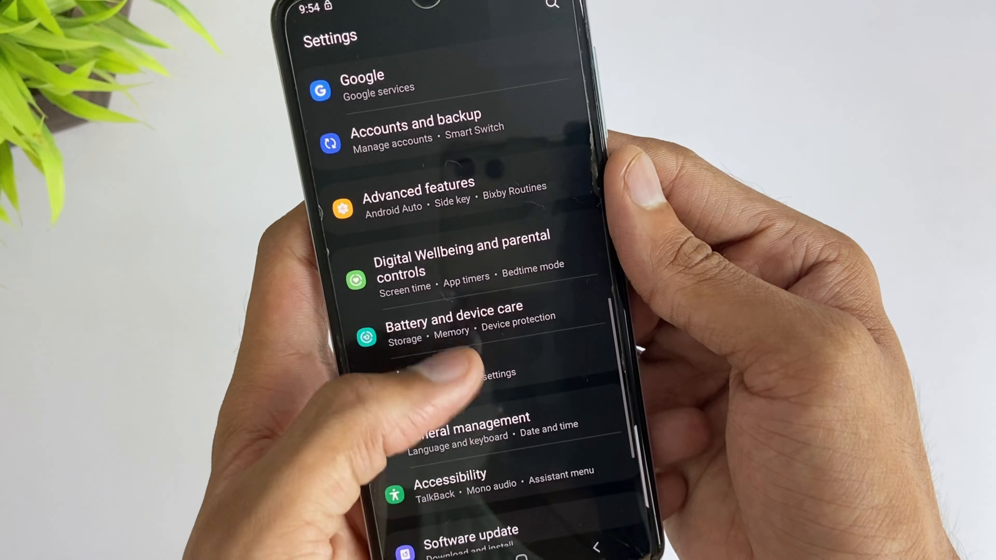
{"action": "left_click", "coordinate": [454, 321]}
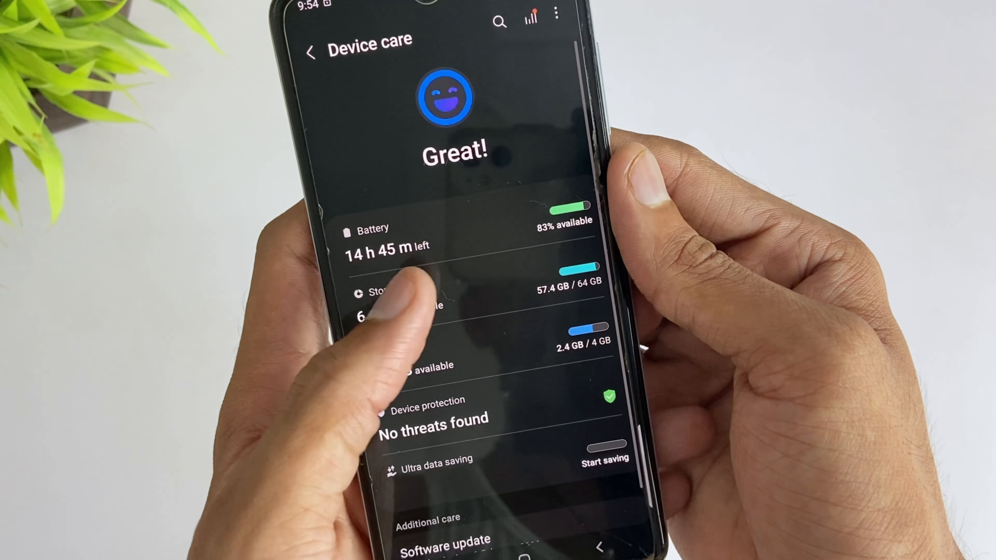
{"action": "left_click", "coordinate": [373, 238]}
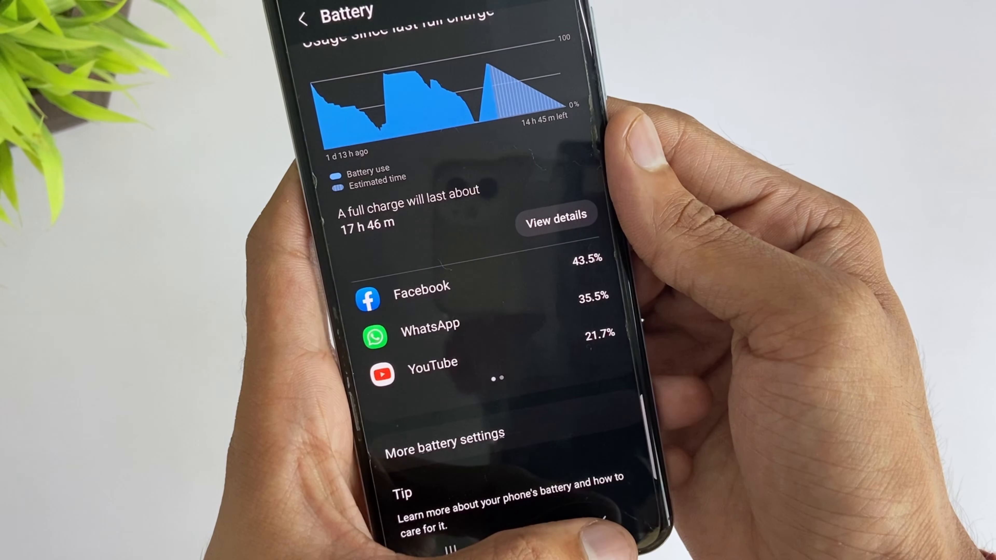
{"action": "left_click", "coordinate": [304, 14]}
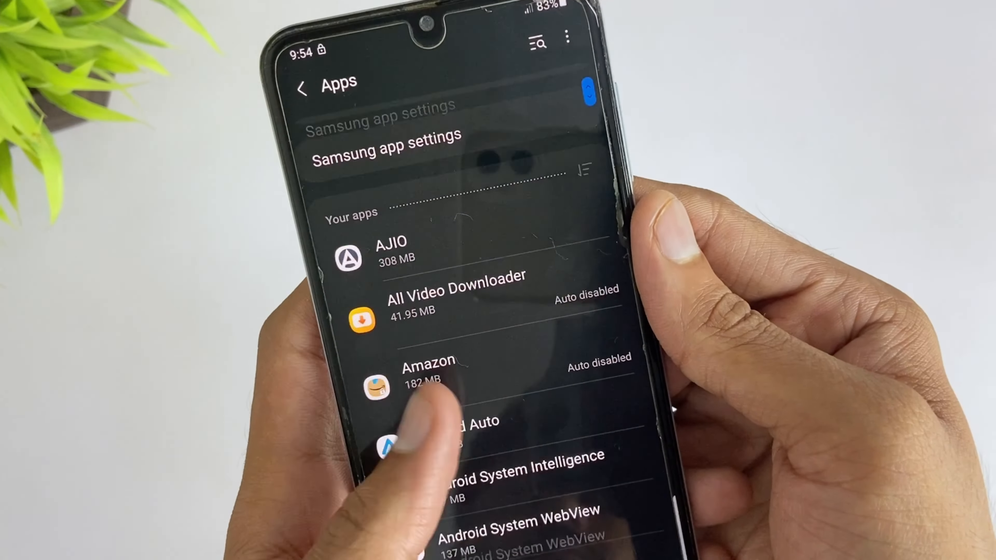
Scroll through the installed apps and inspect a battery-heavy app's details
{"action": "scroll", "scroll_direction": "down", "scroll_amount": 3}
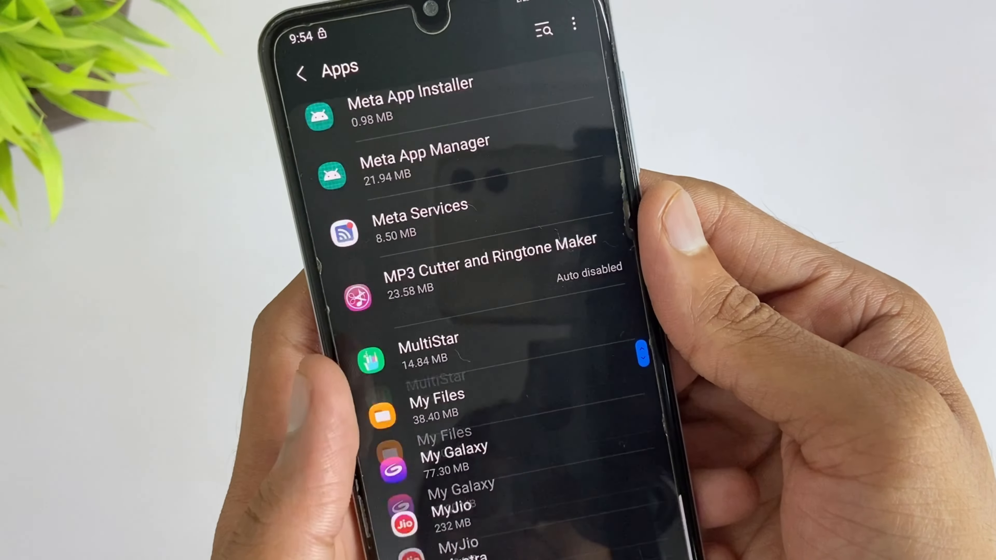
{"action": "scroll", "scroll_direction": "down", "scroll_amount": 3}
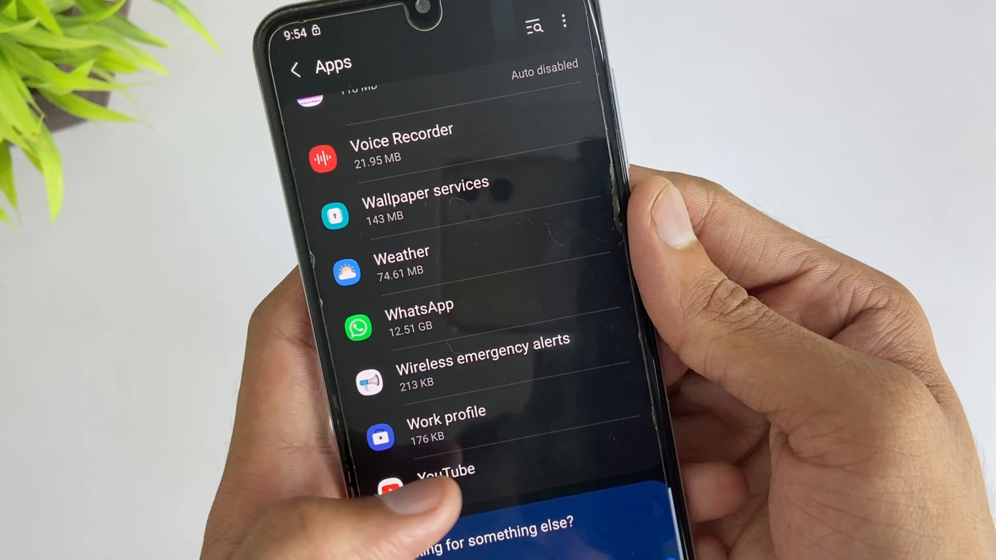
{"action": "left_click", "coordinate": [439, 474]}
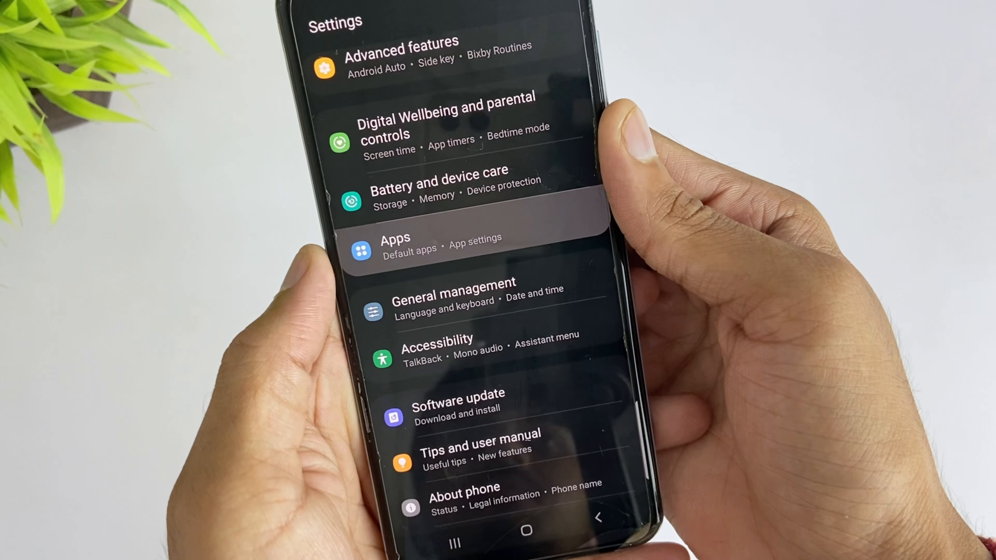
Open the AJIO app's info page and adjust it to stop background drain
{"action": "left_click", "coordinate": [395, 243]}
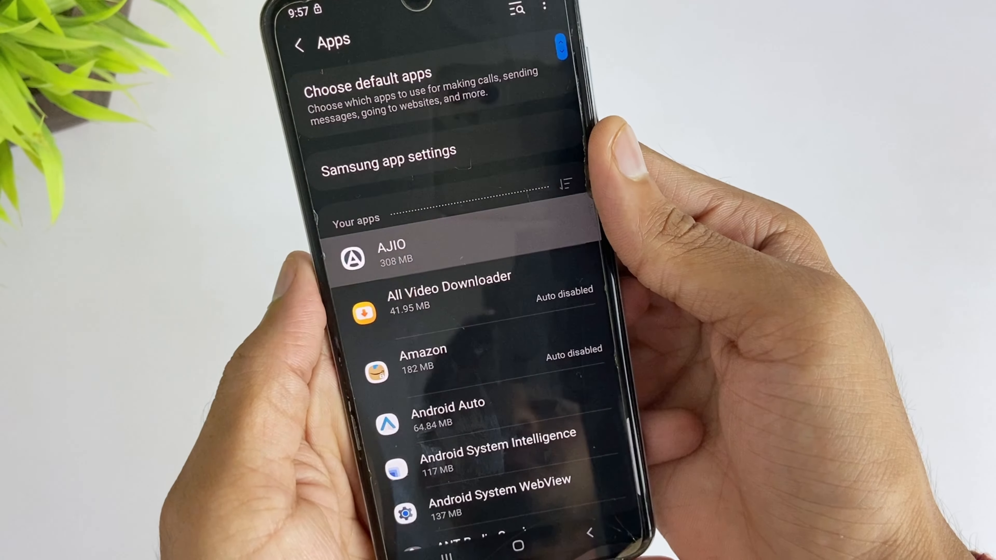
{"action": "left_click", "coordinate": [390, 252]}
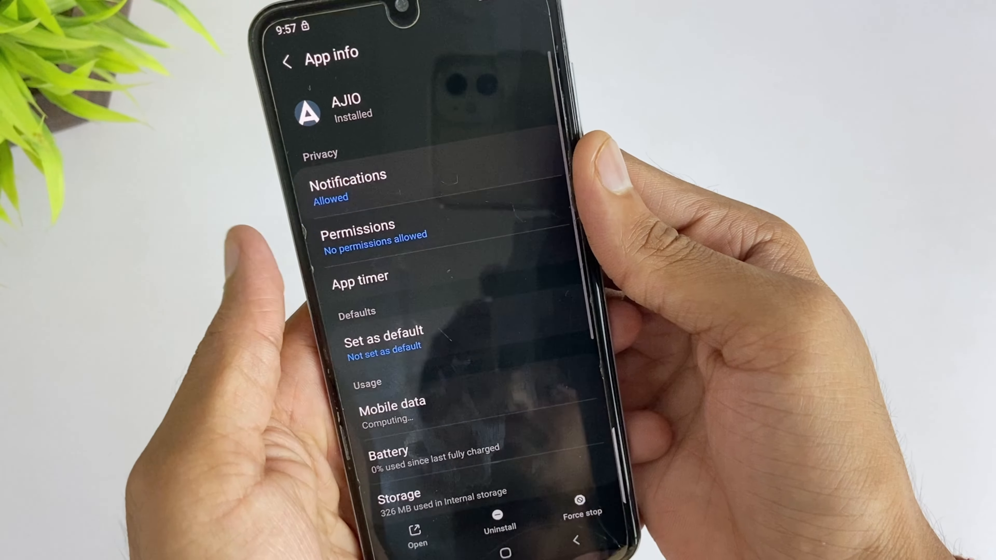
{"action": "left_click", "coordinate": [348, 184]}
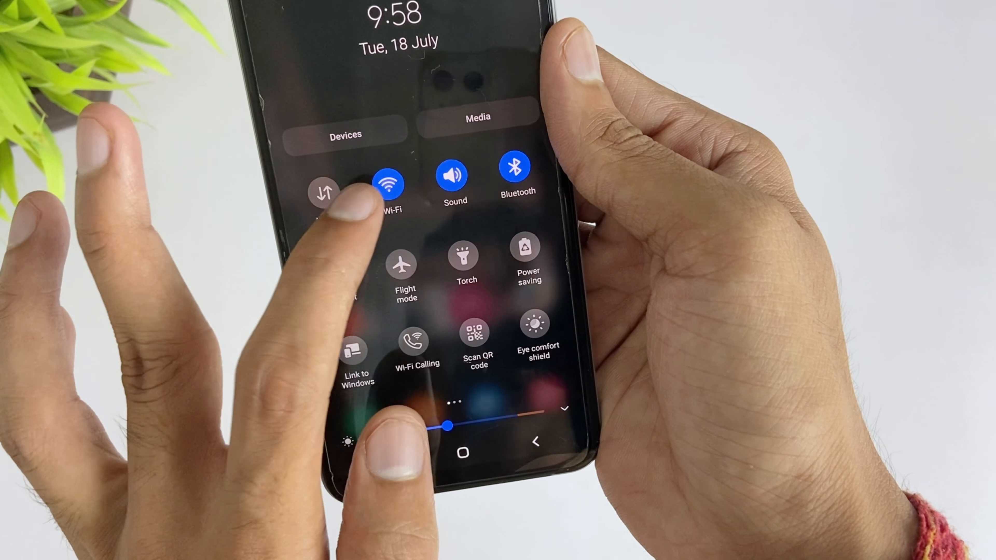
Switch Wi-Fi off from the quick settings Wi-Fi tile
{"action": "left_click", "coordinate": [387, 181]}
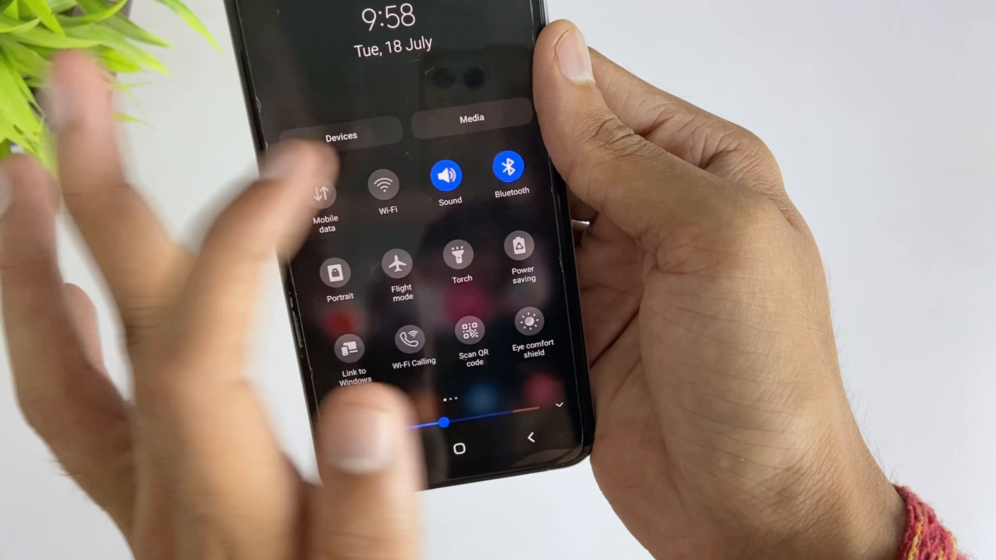
{"action": "scroll", "scroll_direction": "left", "scroll_amount": 3}
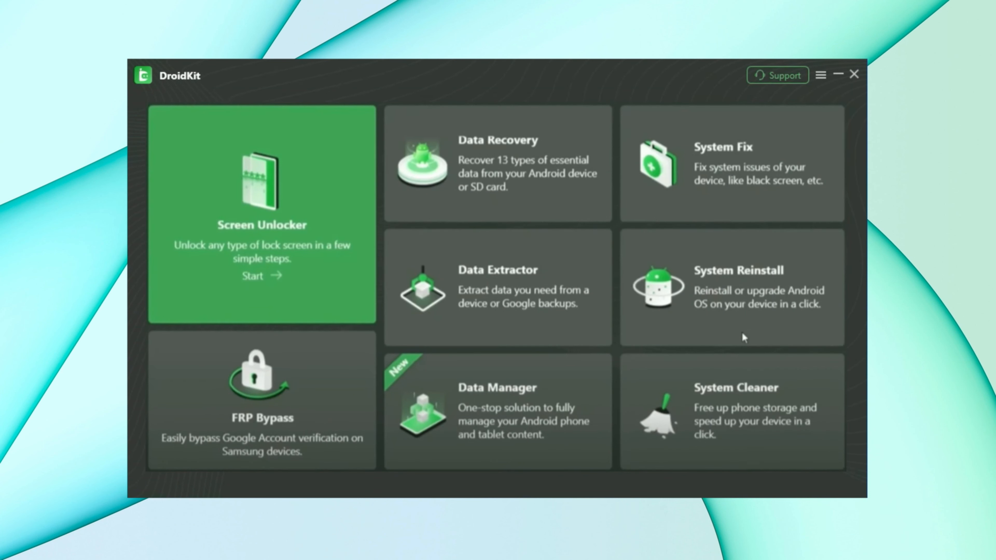
{"action": "mouse_move", "coordinate": [745, 165]}
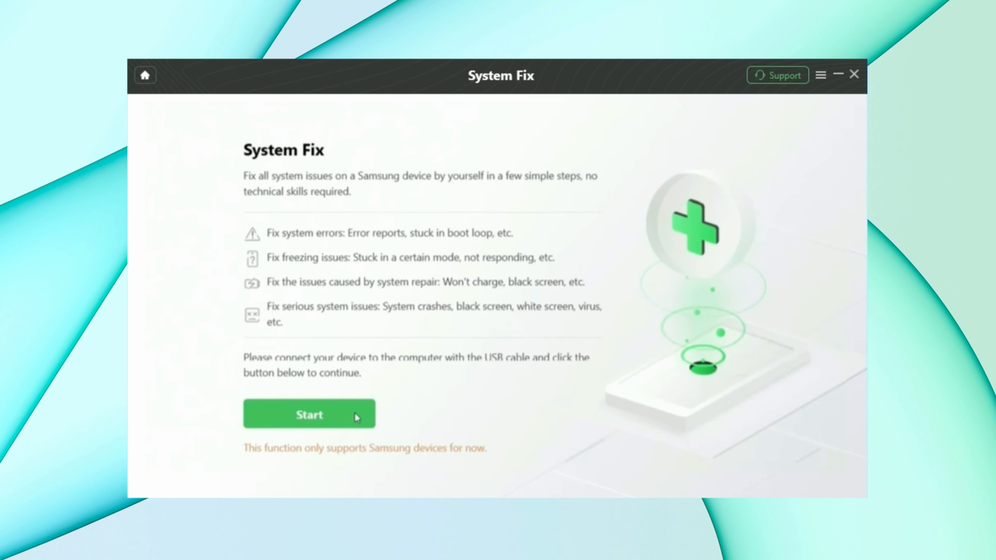
Start System Fix for the connected phone and download its matching firmware package
{"action": "left_click", "coordinate": [309, 414]}
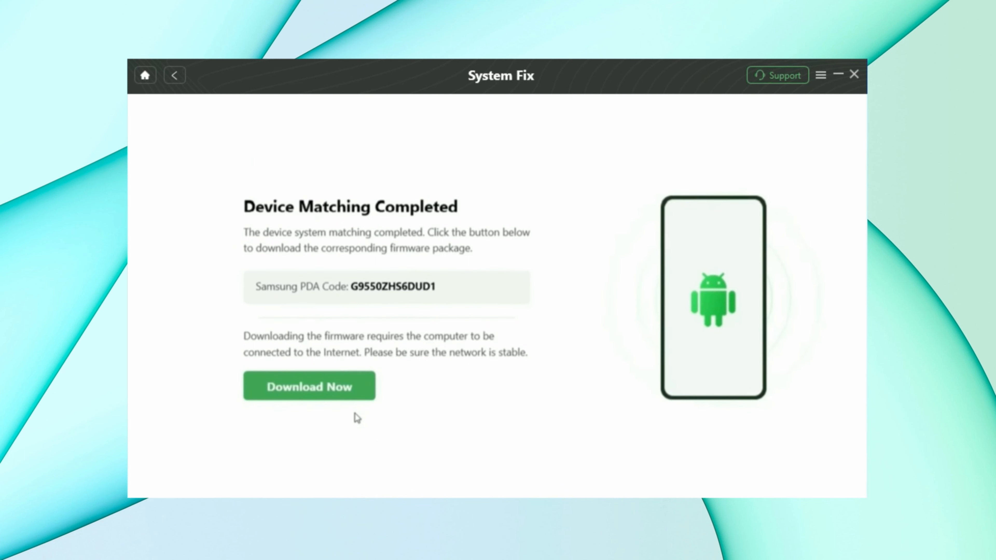
{"action": "left_click", "coordinate": [309, 386]}
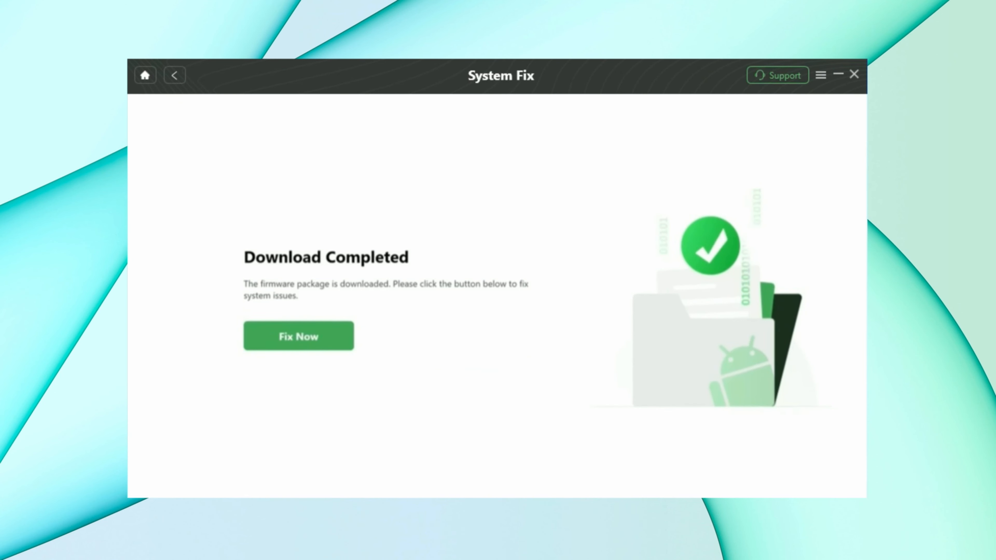
Begin the firmware repair with Fix Now and confirm the phone is in download mode
{"action": "left_click", "coordinate": [298, 335]}
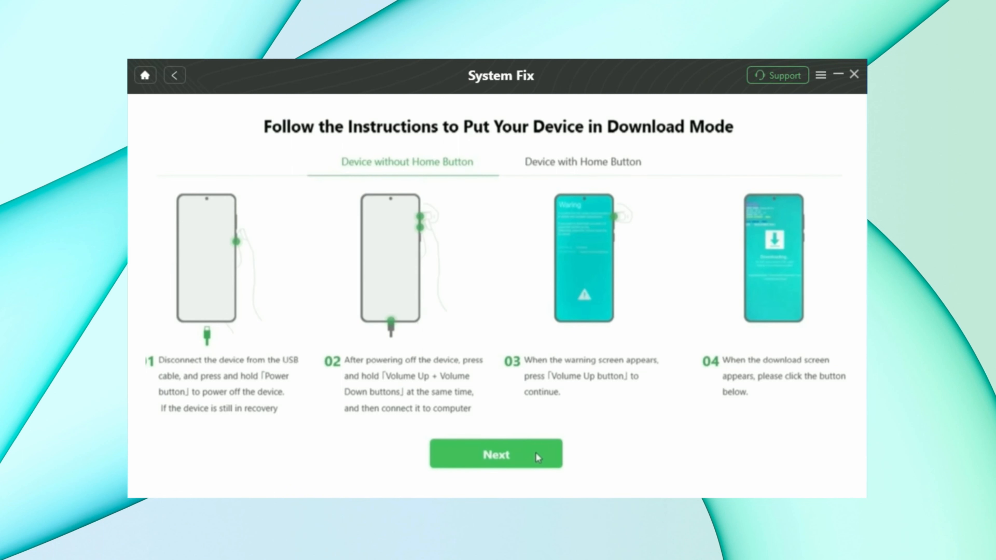
{"action": "left_click", "coordinate": [496, 455]}
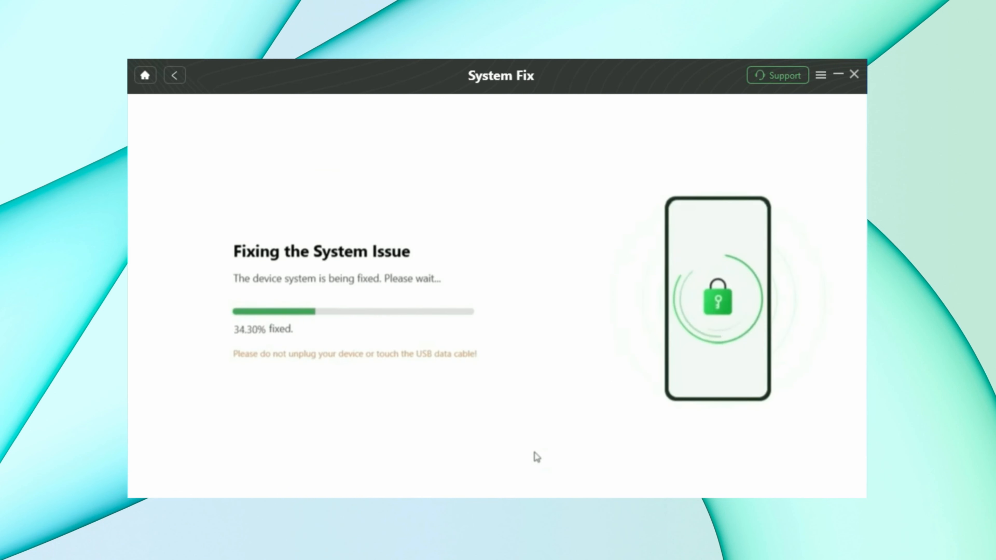